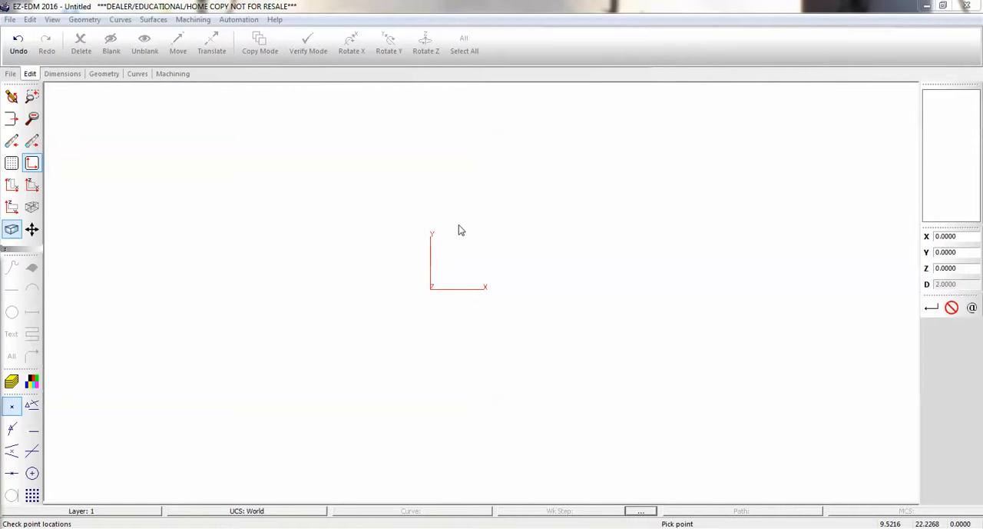
pyautogui.moveTo(206, 138)
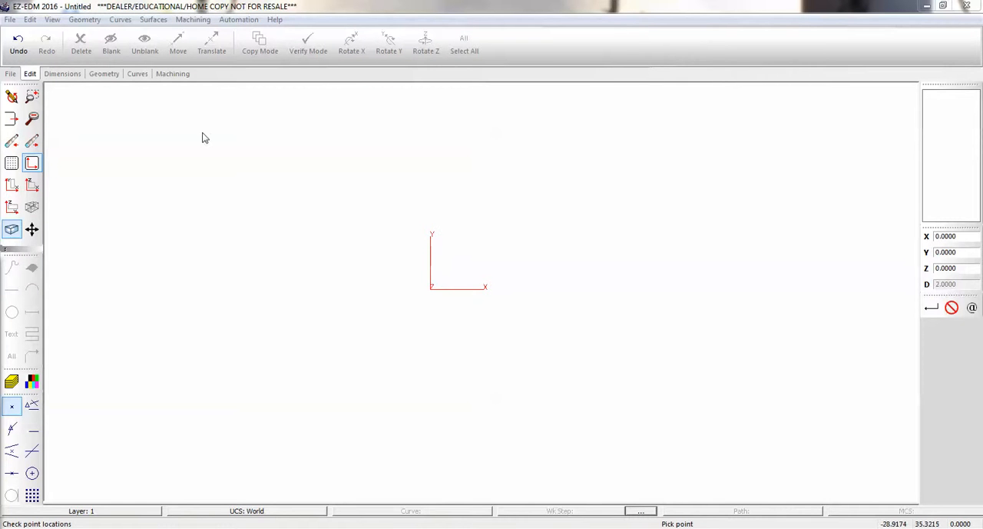
# Step: Bring up the Involute Splines parameter form from the Geometry gears/splines menu
pyautogui.click(85, 19)
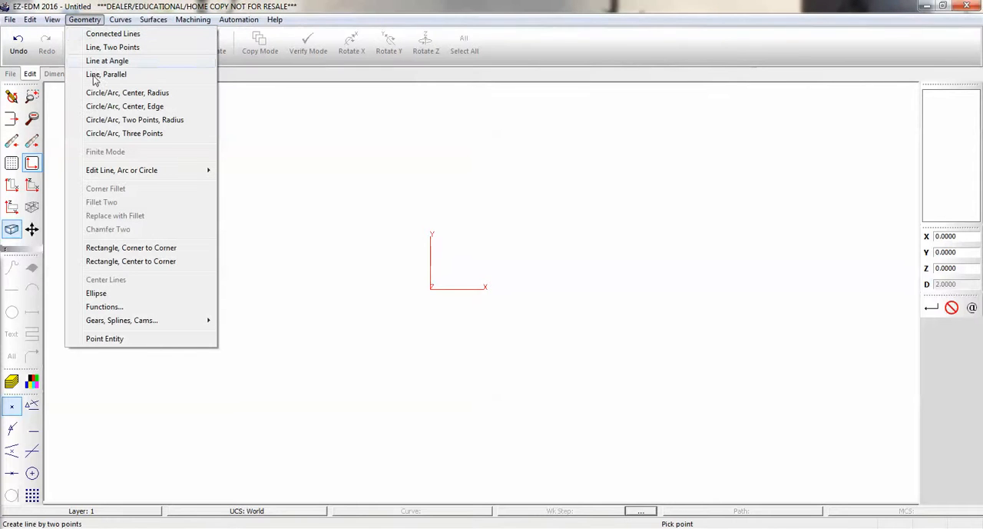
pyautogui.moveTo(121, 320)
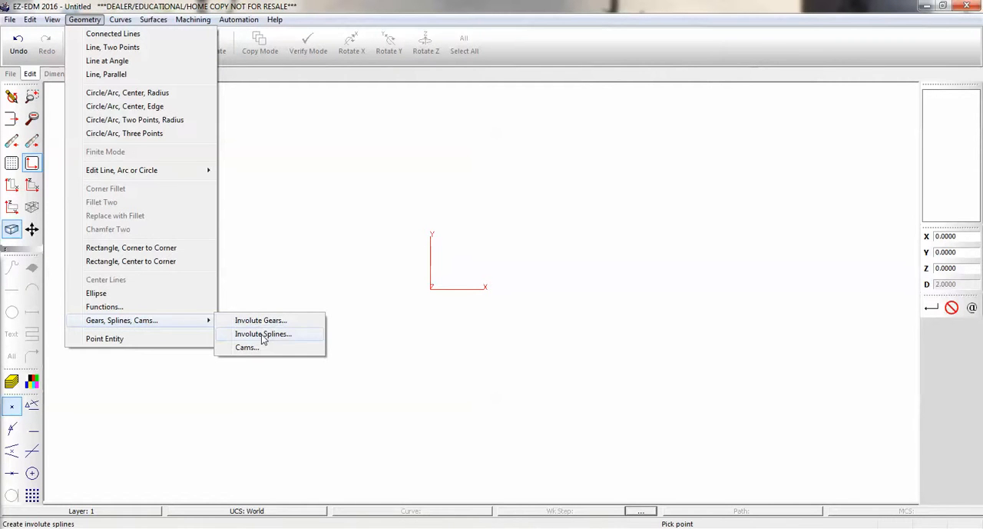
pyautogui.click(263, 333)
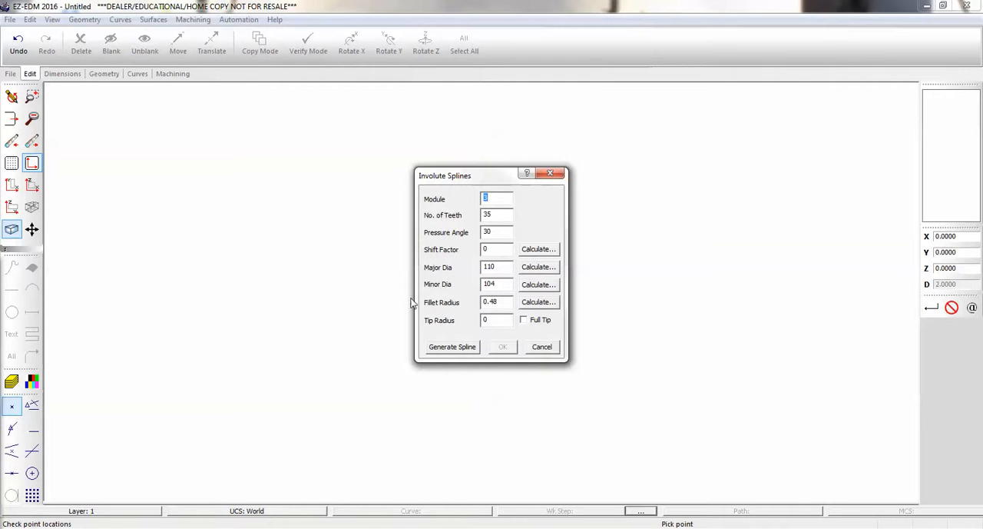
pyautogui.moveTo(529, 206)
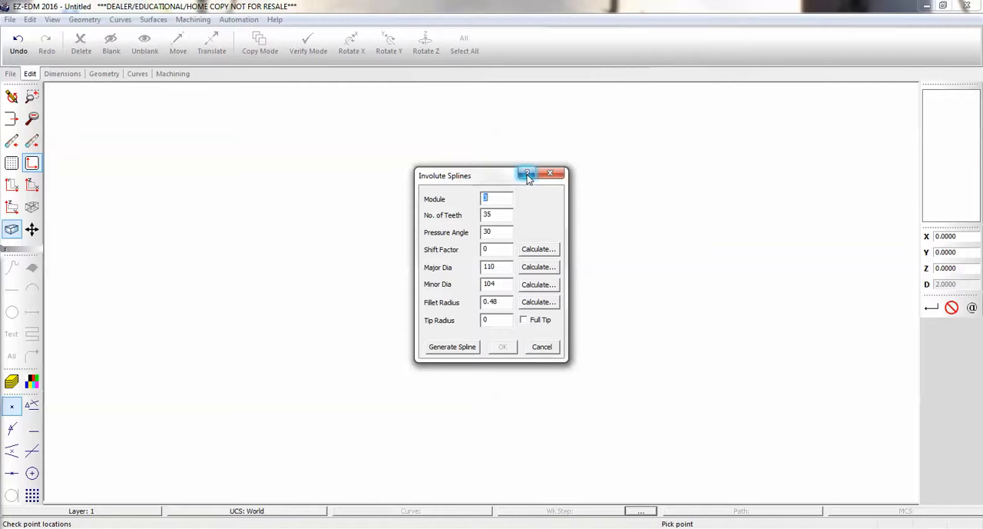
pyautogui.moveTo(527, 173)
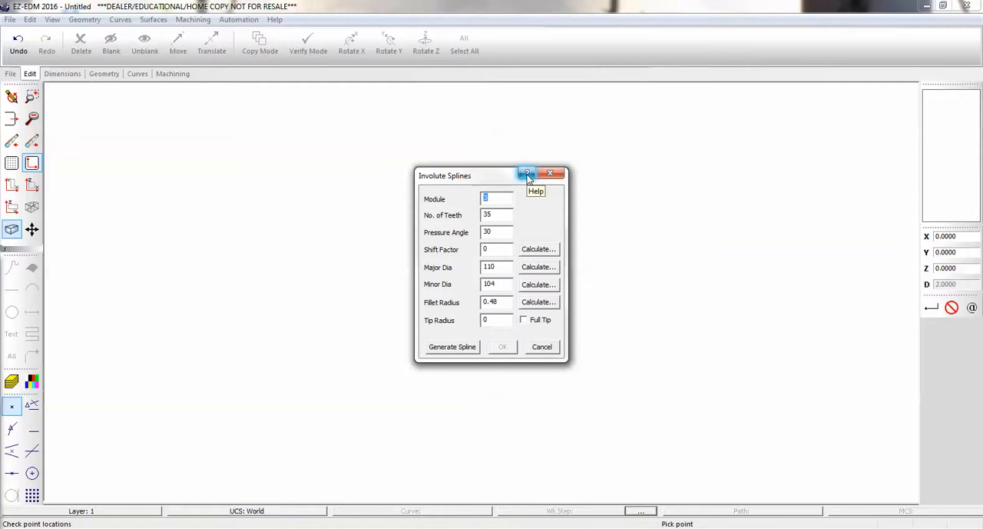
pyautogui.click(526, 174)
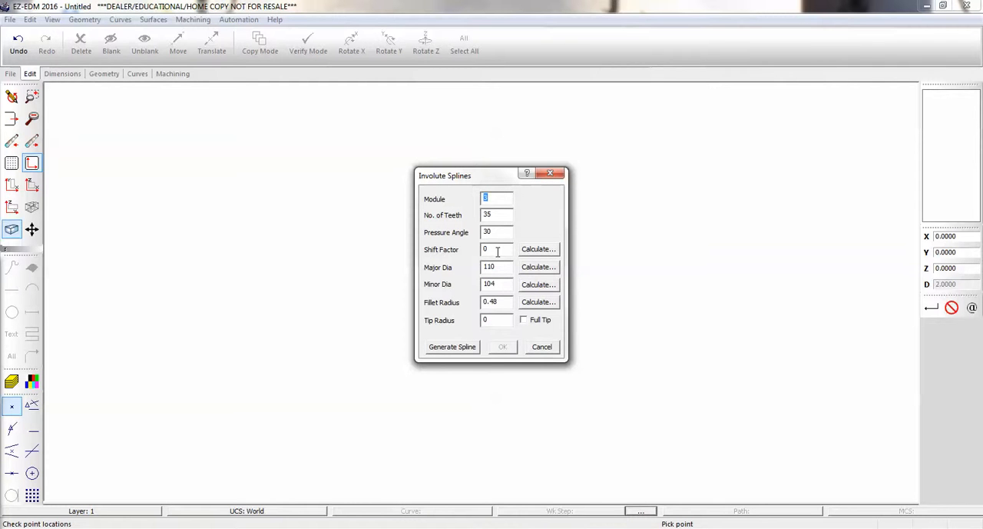
# Step: Generate the module-3 spline tooth profile and accept it into the drawing
pyautogui.click(452, 347)
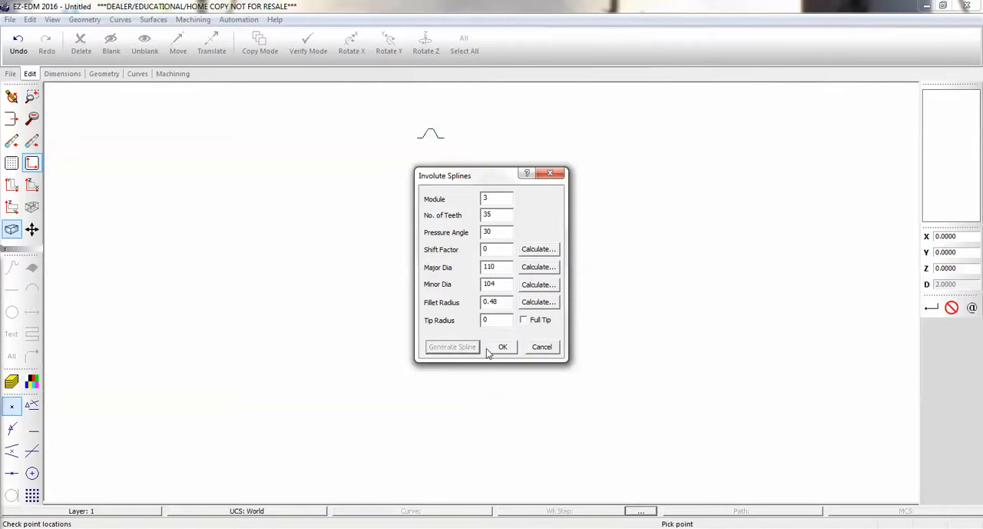
pyautogui.click(502, 347)
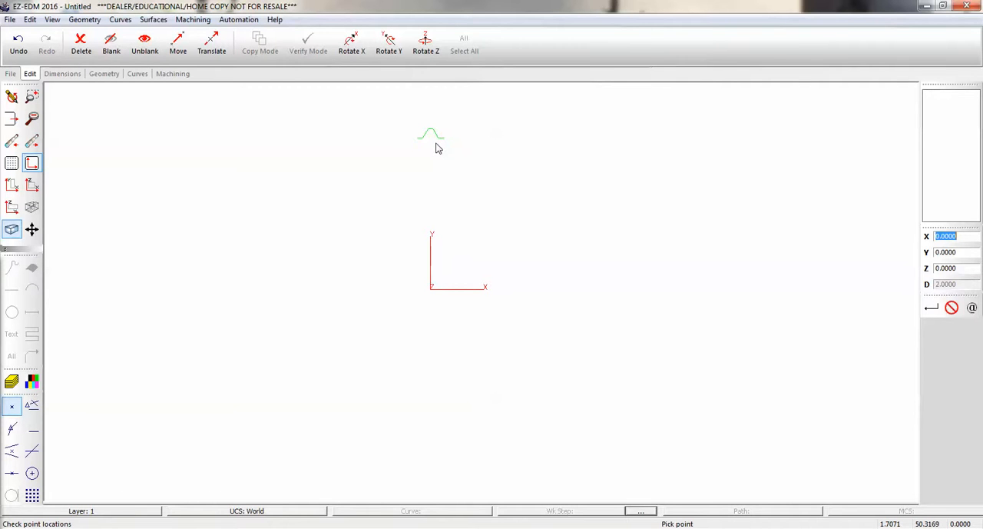
pyautogui.moveTo(437, 307)
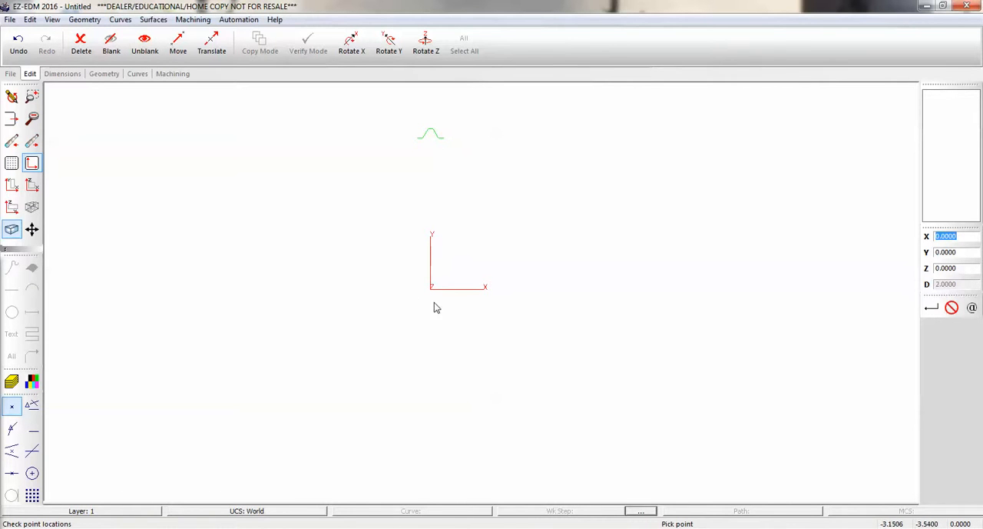
pyautogui.moveTo(428, 289)
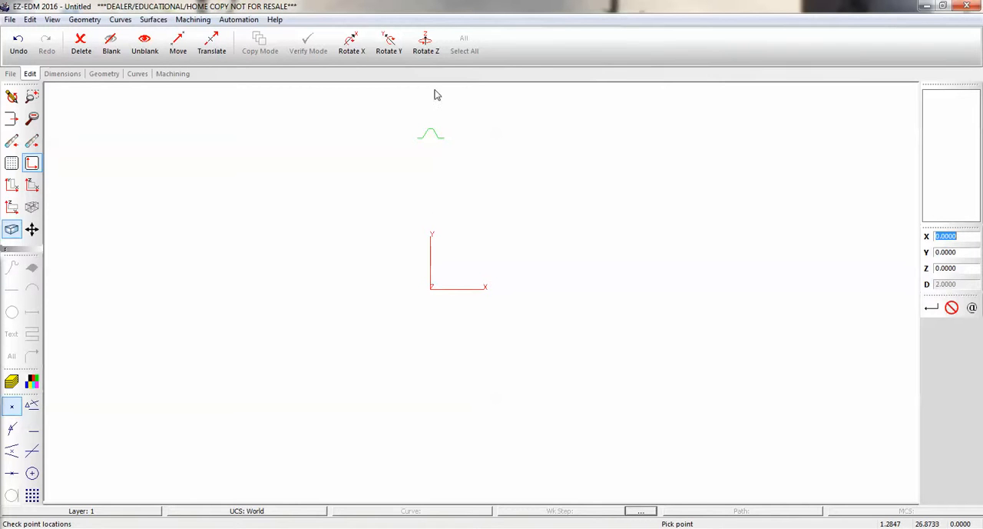
# Step: Rotate-copy the tooth 360° about the origin to form the full 35-tooth outline
pyautogui.click(426, 43)
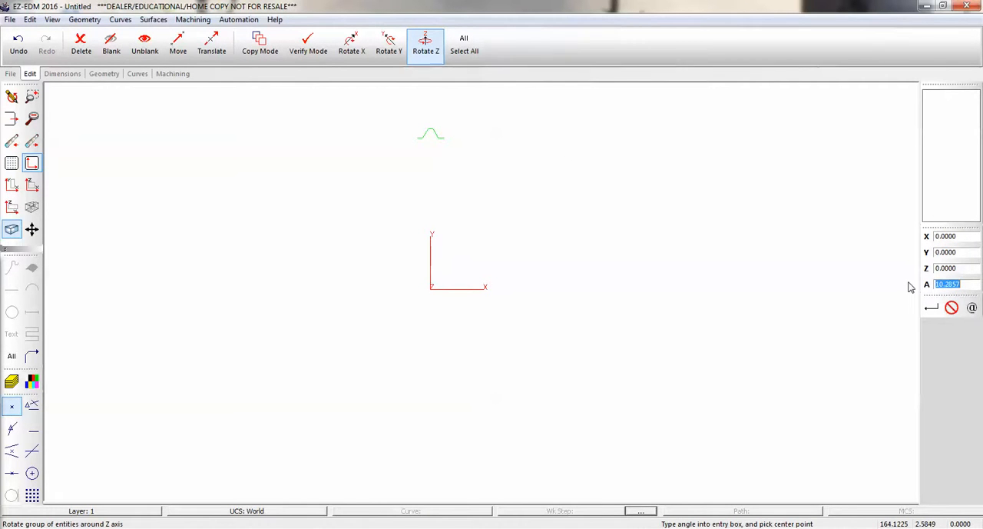
pyautogui.write('360')
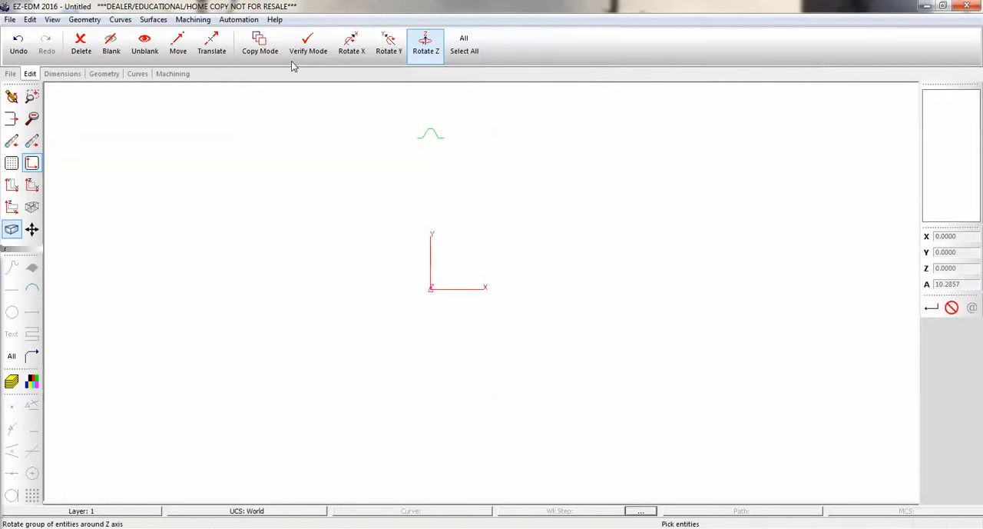
pyautogui.click(259, 43)
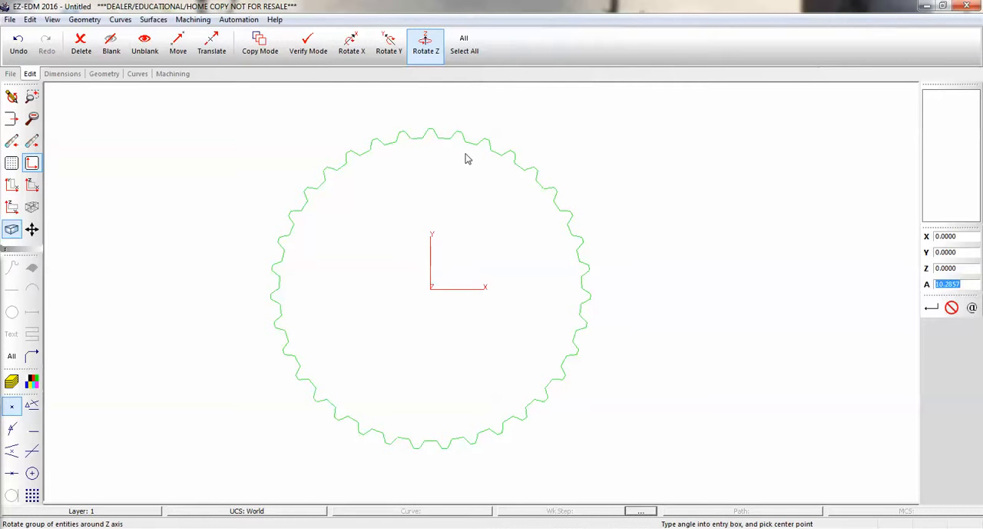
pyautogui.moveTo(440, 182)
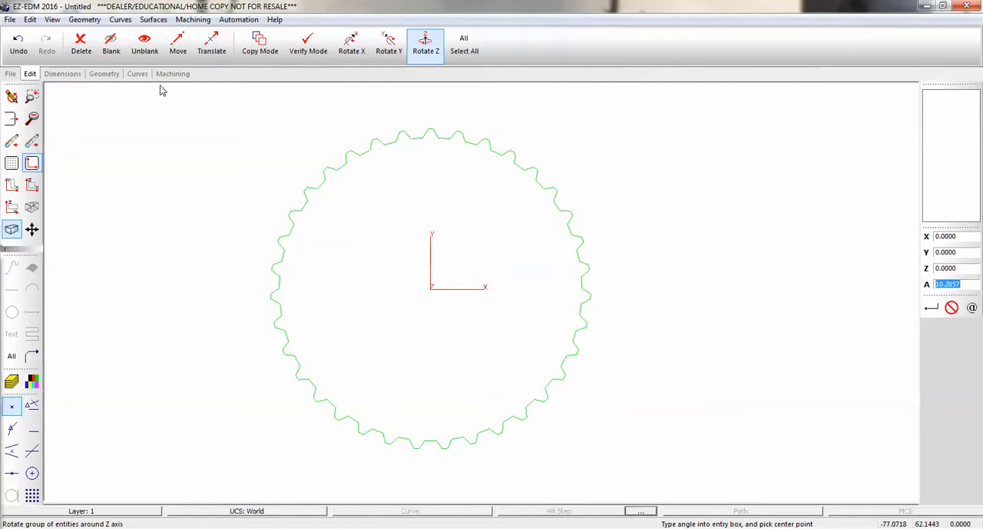
# Step: Chain the spline outline into new curve Crv1 and add its start/end point
pyautogui.click(137, 73)
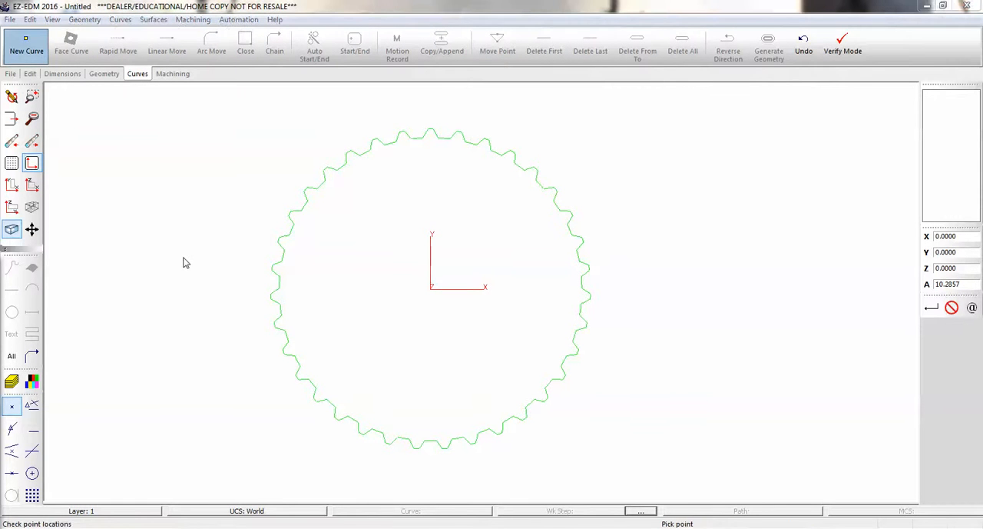
pyautogui.click(273, 43)
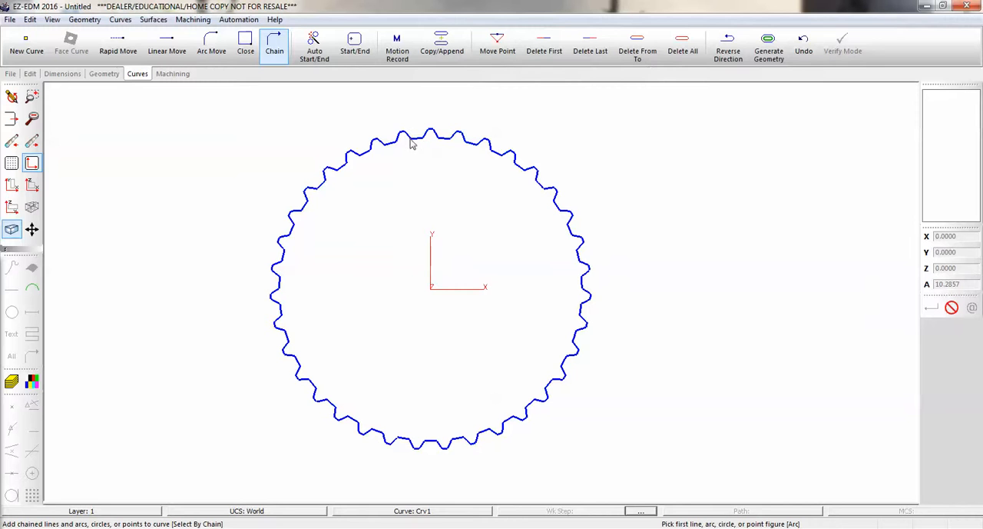
pyautogui.moveTo(418, 161)
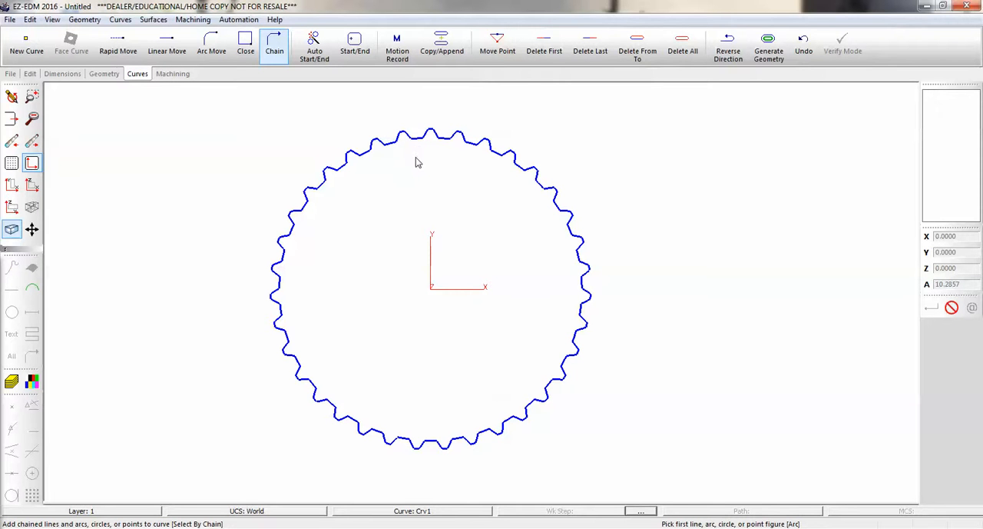
pyautogui.moveTo(415, 151)
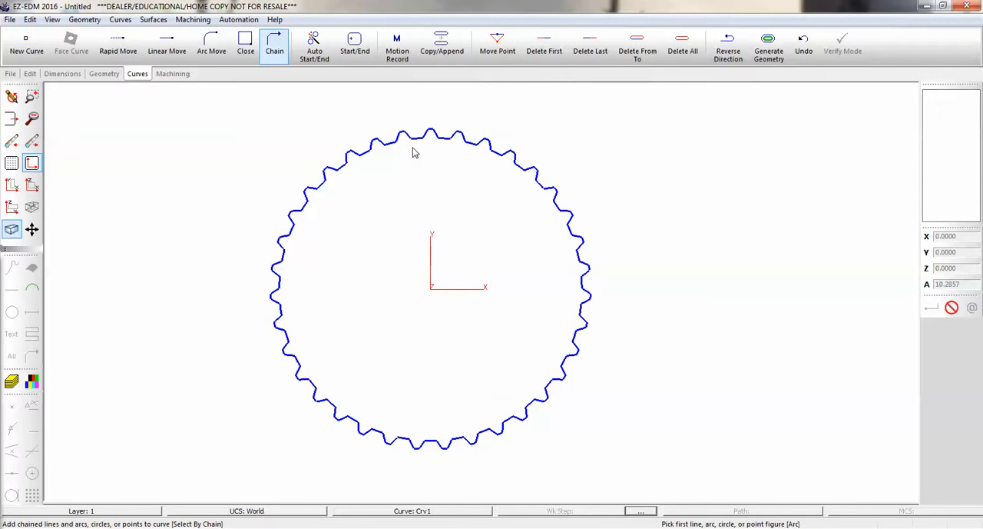
pyautogui.click(353, 45)
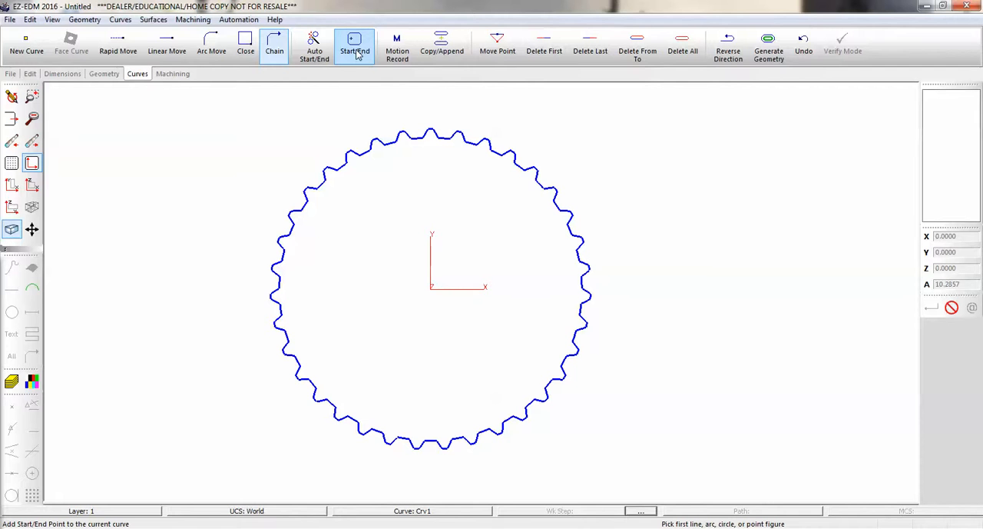
pyautogui.moveTo(353, 44)
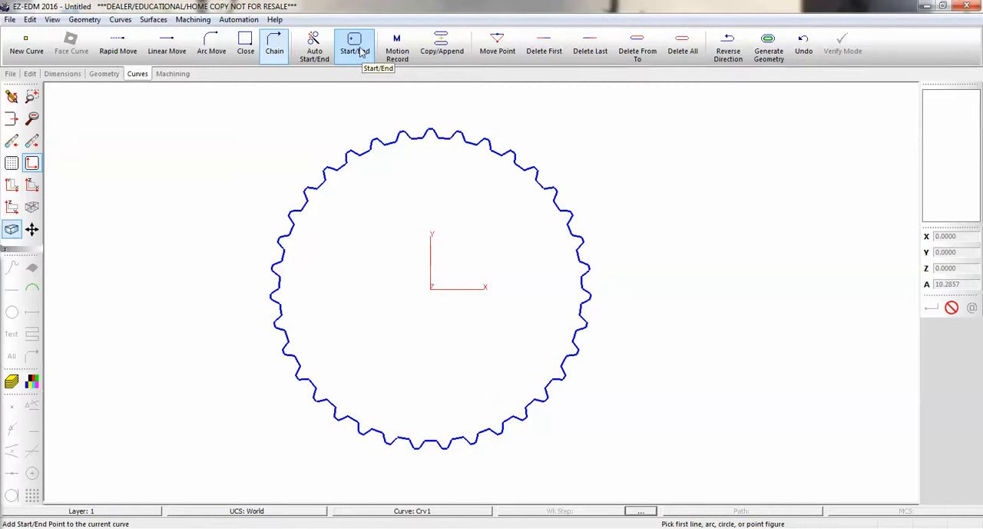
pyautogui.moveTo(313, 44)
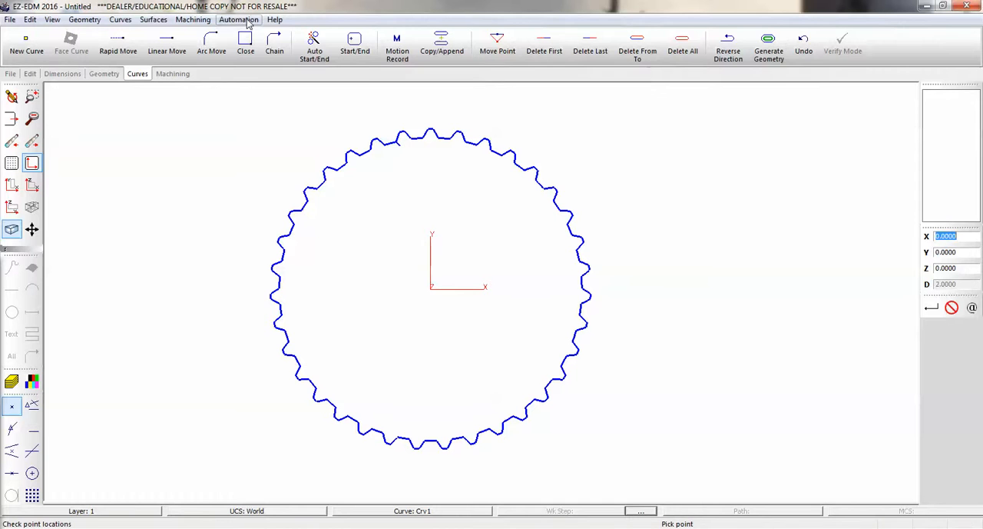
pyautogui.click(240, 18)
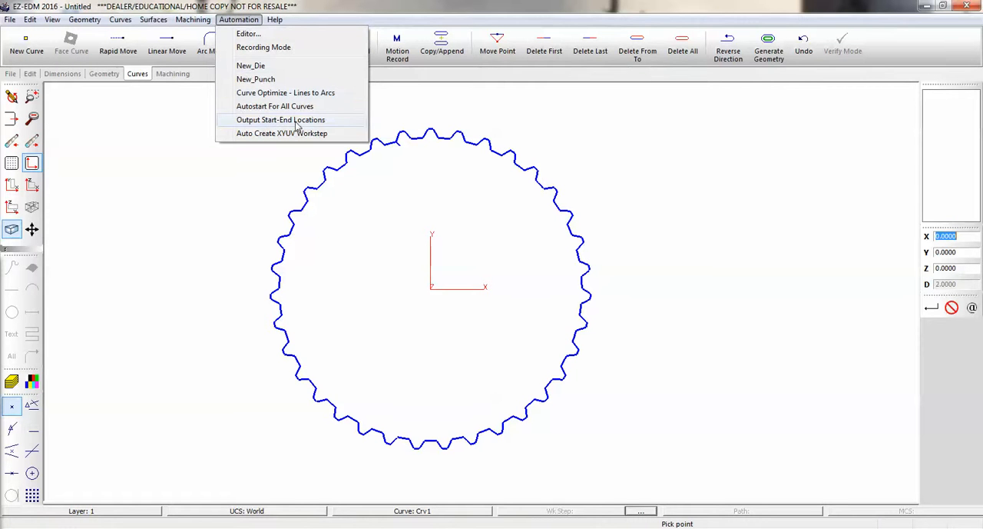
pyautogui.moveTo(321, 126)
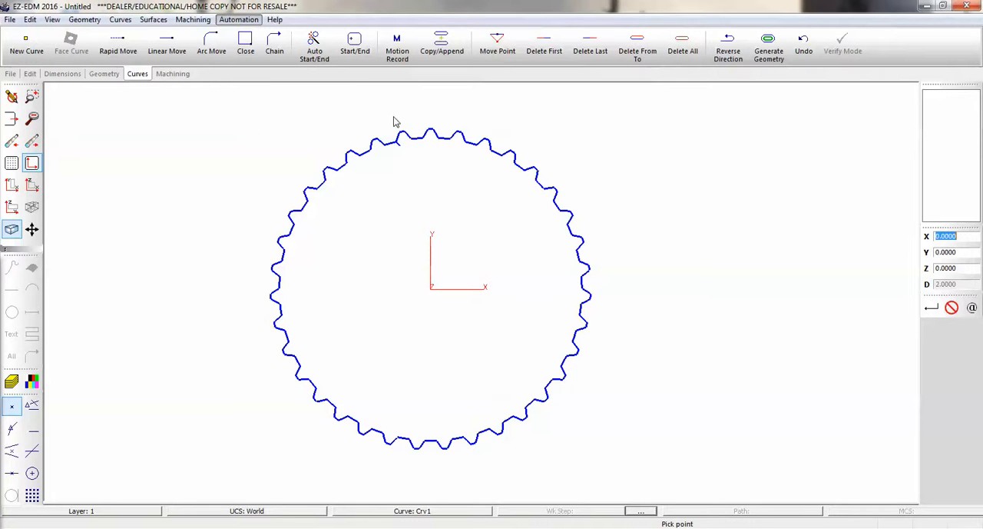
# Step: Create a work step named 'die' and set its type to the straight-wall DIE 1
pyautogui.click(172, 74)
pyautogui.write('die')
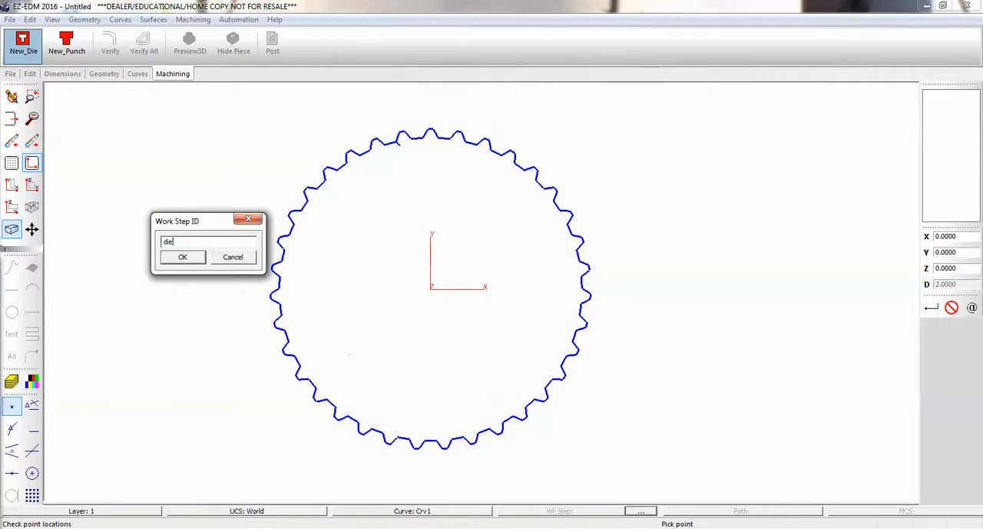
pyautogui.click(181, 257)
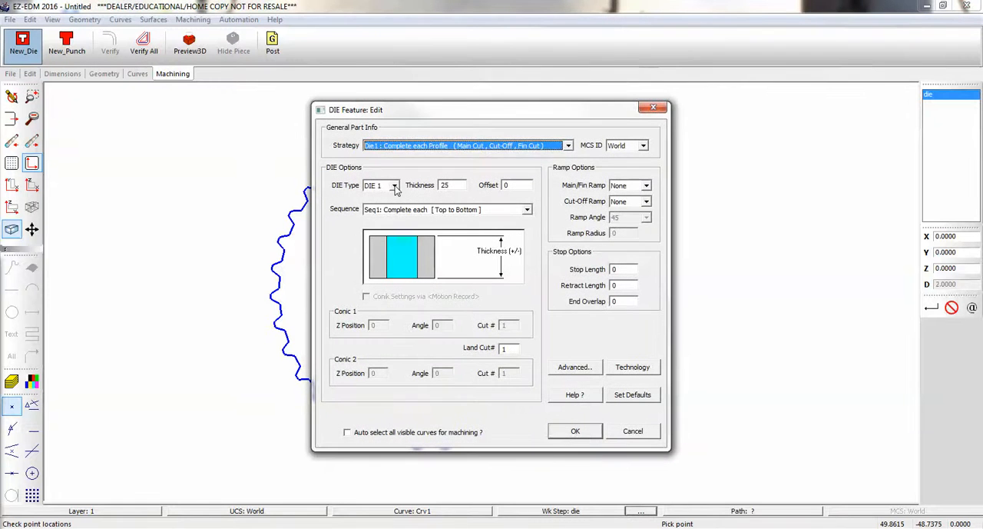
pyautogui.click(393, 184)
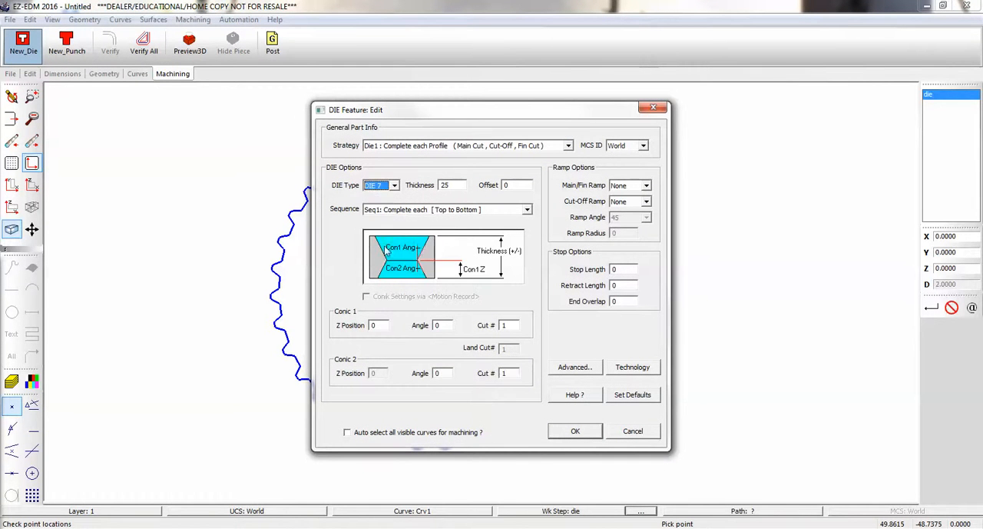
pyautogui.click(393, 184)
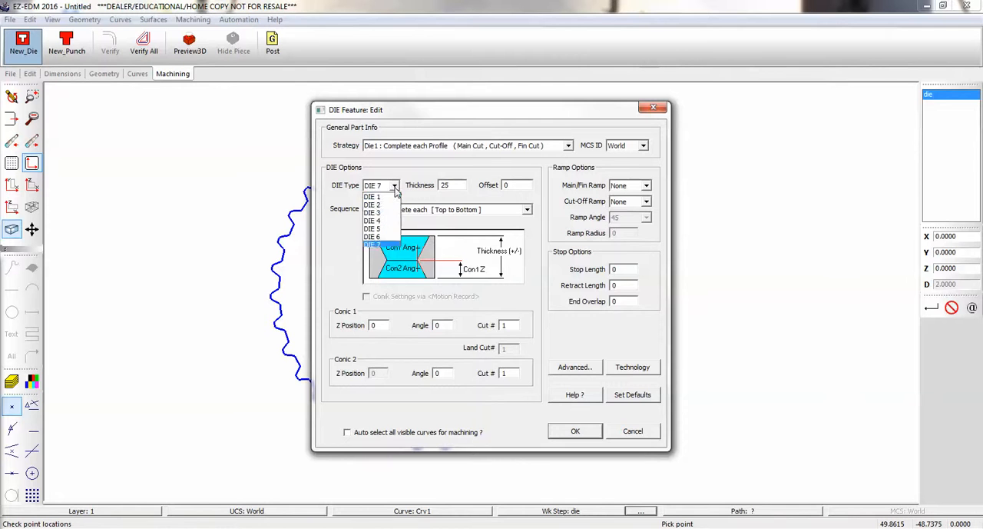
pyautogui.click(372, 221)
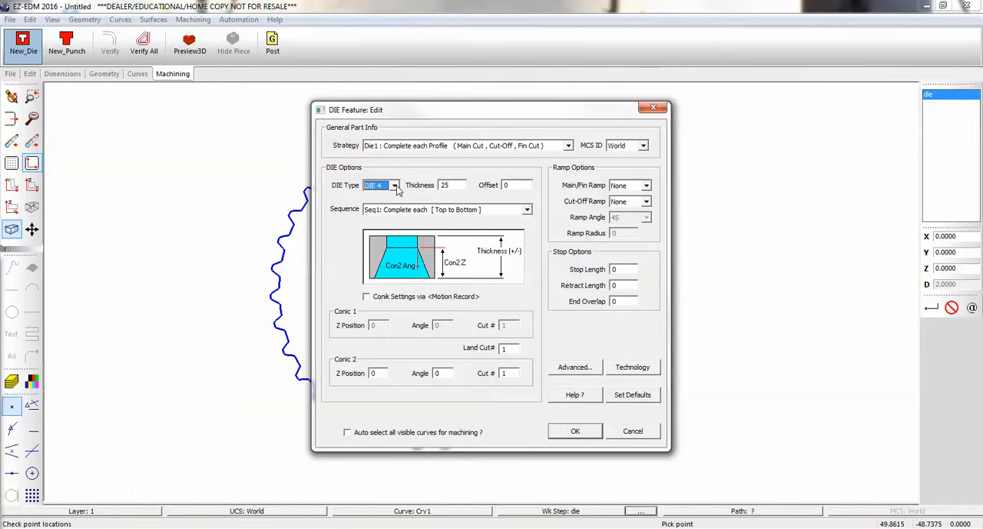
pyautogui.click(393, 185)
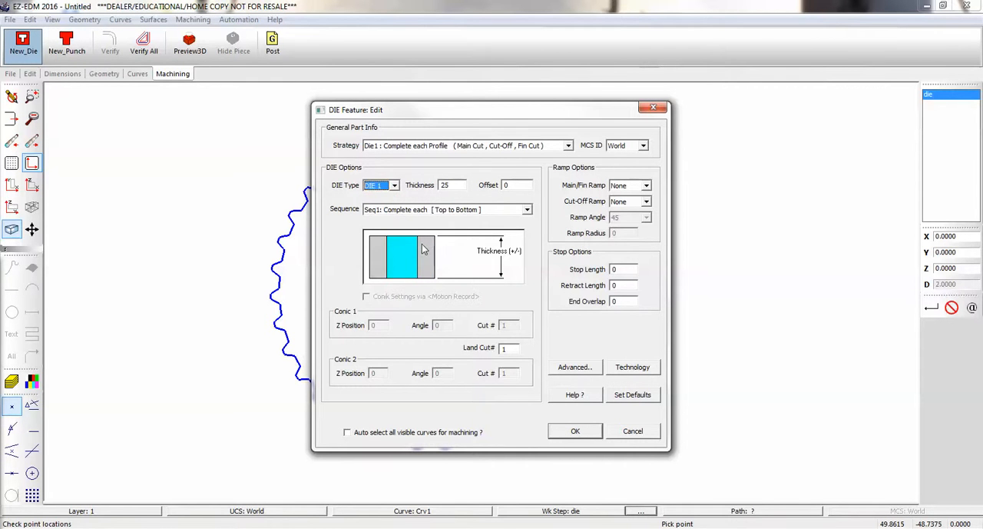
pyautogui.moveTo(452, 195)
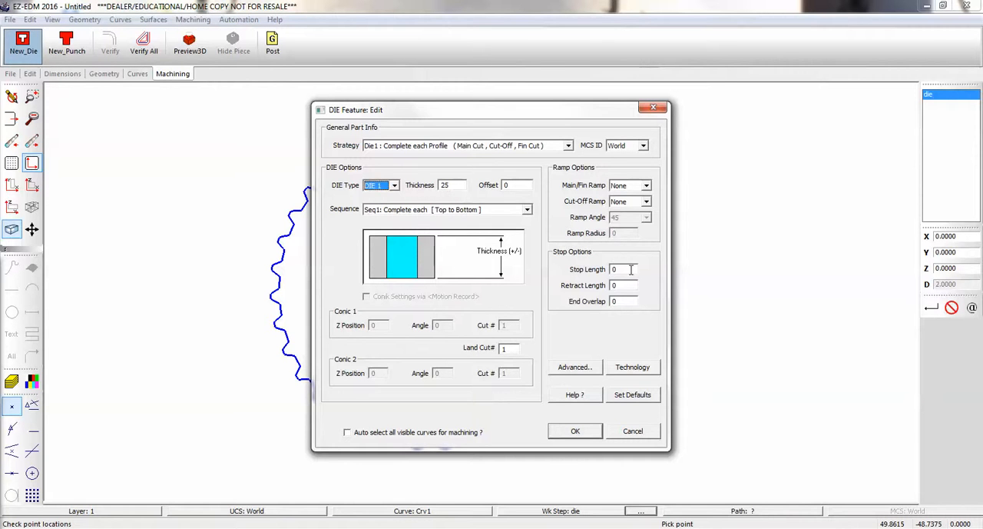
# Step: Enter stop length 1 and retract length 2, then accept the die feature
pyautogui.click(622, 269)
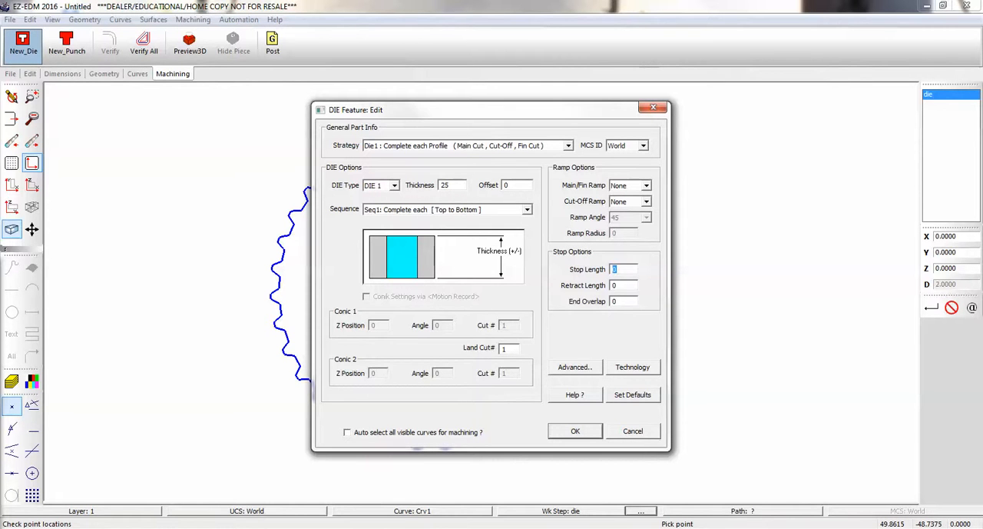
pyautogui.click(624, 286)
pyautogui.write('2')
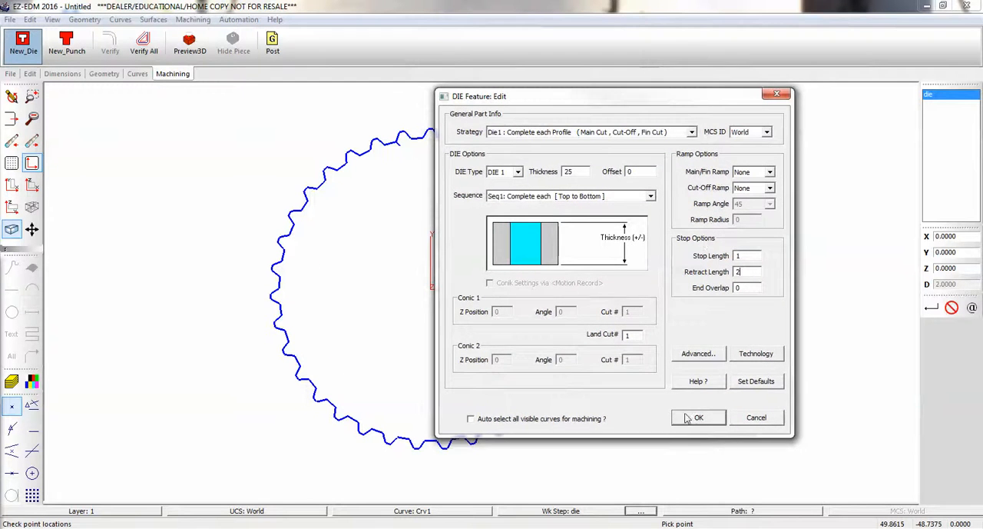
pyautogui.click(697, 417)
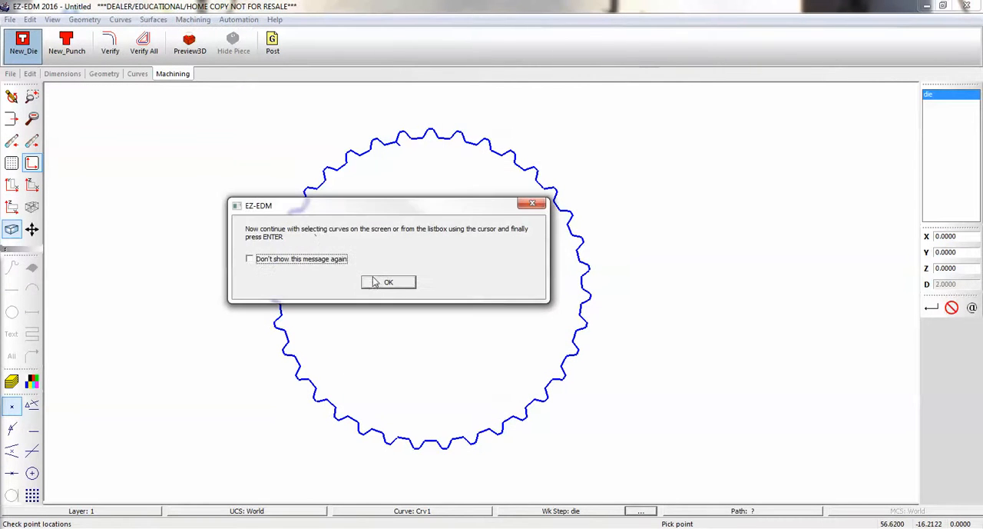
pyautogui.moveTo(424, 264)
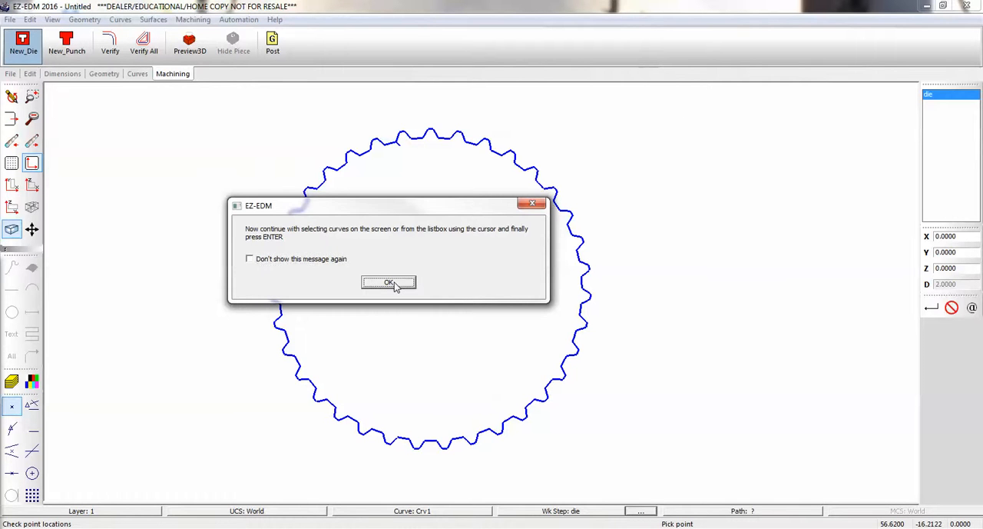
# Step: Pick the chained spline curve Crv1 as the die's machining path
pyautogui.click(387, 281)
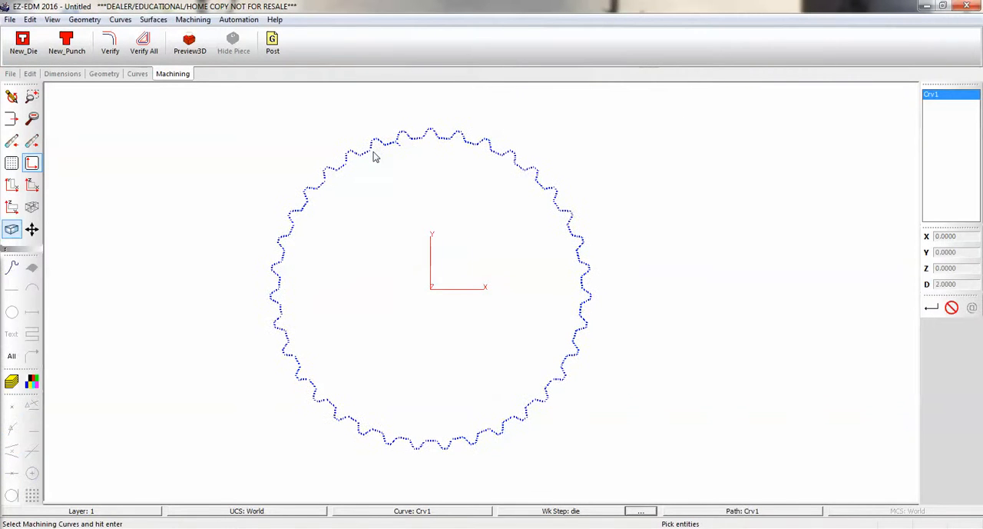
pyautogui.click(32, 207)
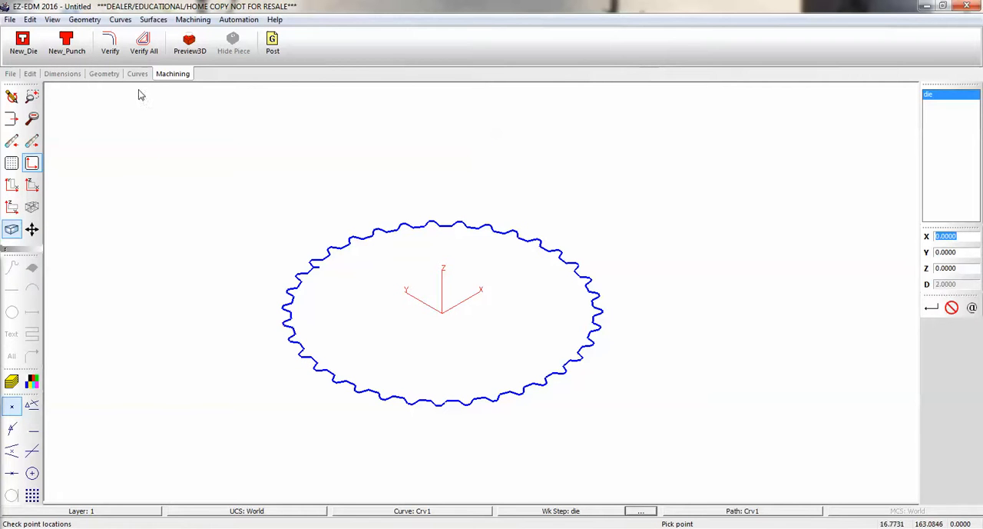
# Step: Verify the die tool path and run the 3D cutting simulation
pyautogui.click(110, 43)
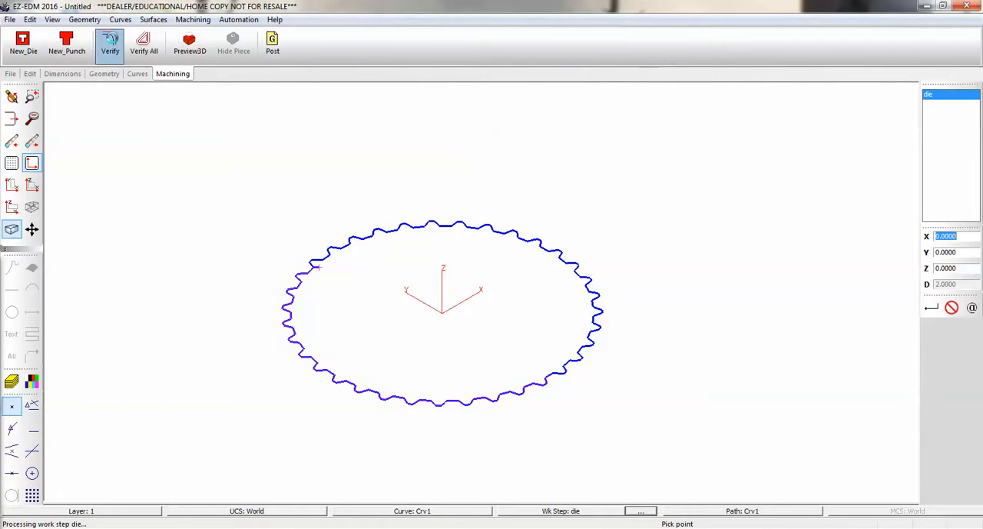
pyautogui.click(111, 43)
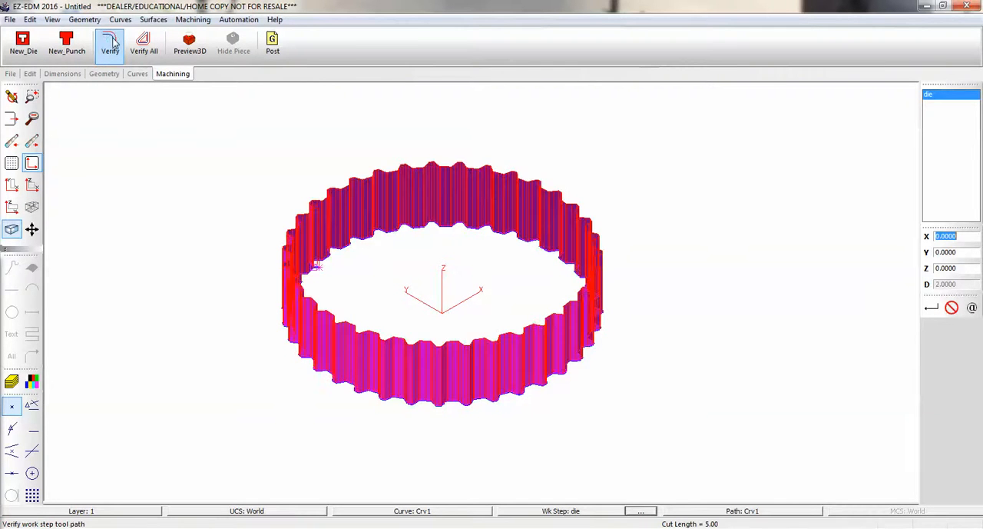
pyautogui.click(191, 43)
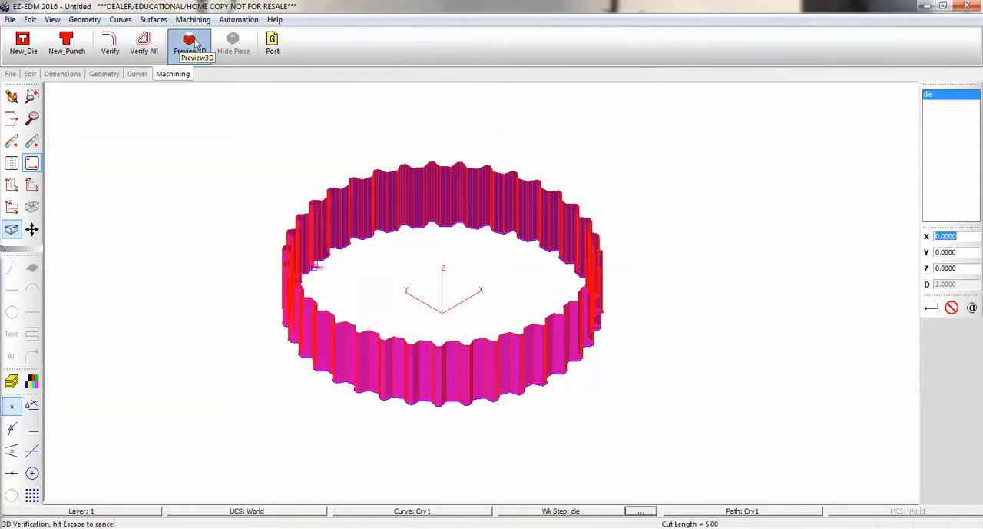
pyautogui.click(189, 43)
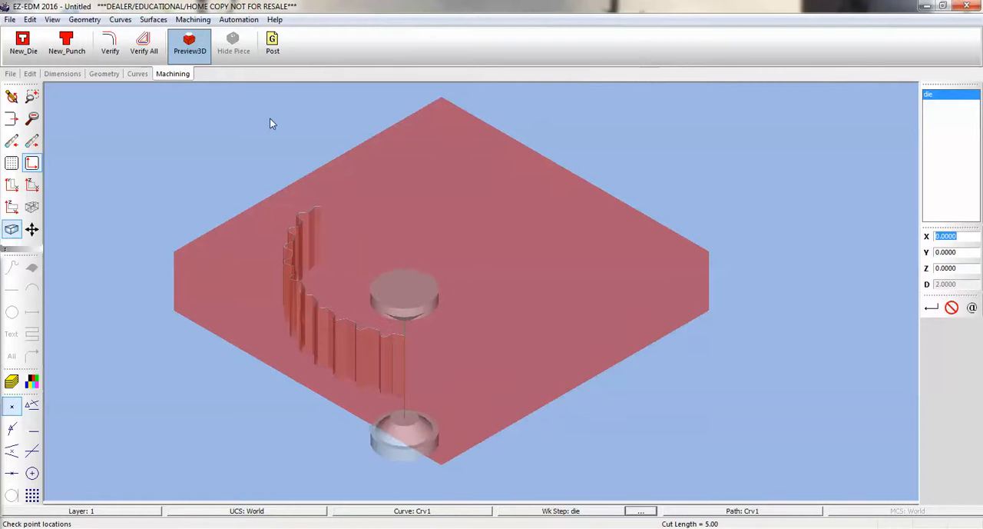
# Step: Hide the cut-out slug, inspect the splined opening, and return to the 2D view
pyautogui.click(233, 43)
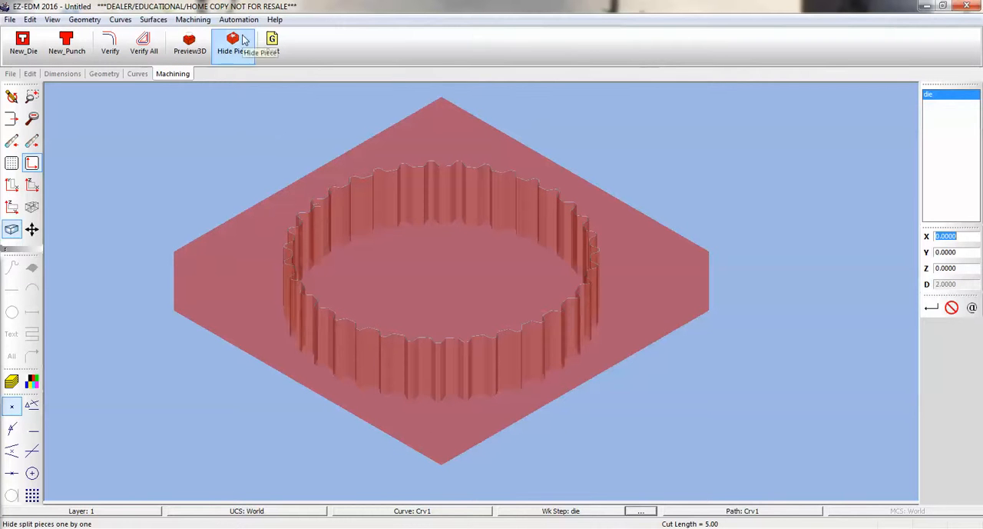
pyautogui.click(233, 43)
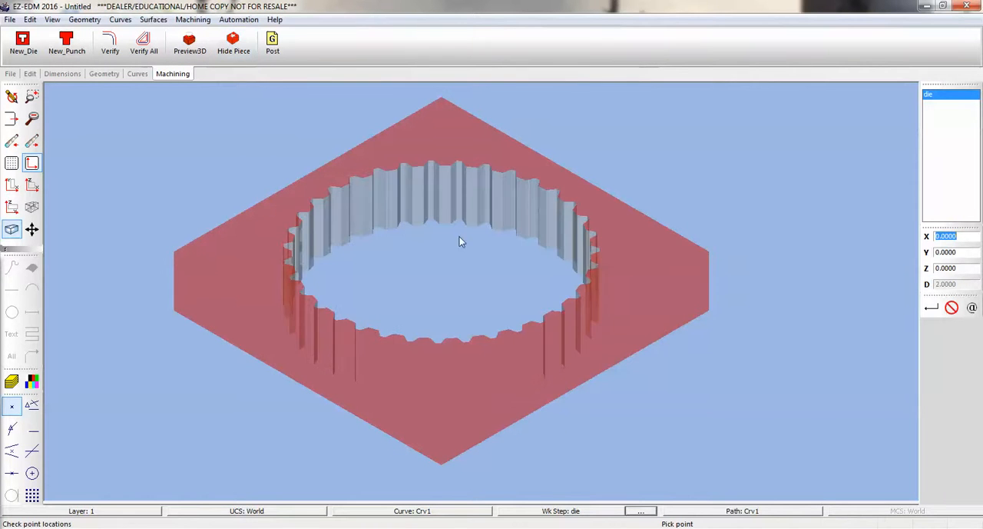
pyautogui.moveTo(461, 242); pyautogui.dragTo(489, 336)
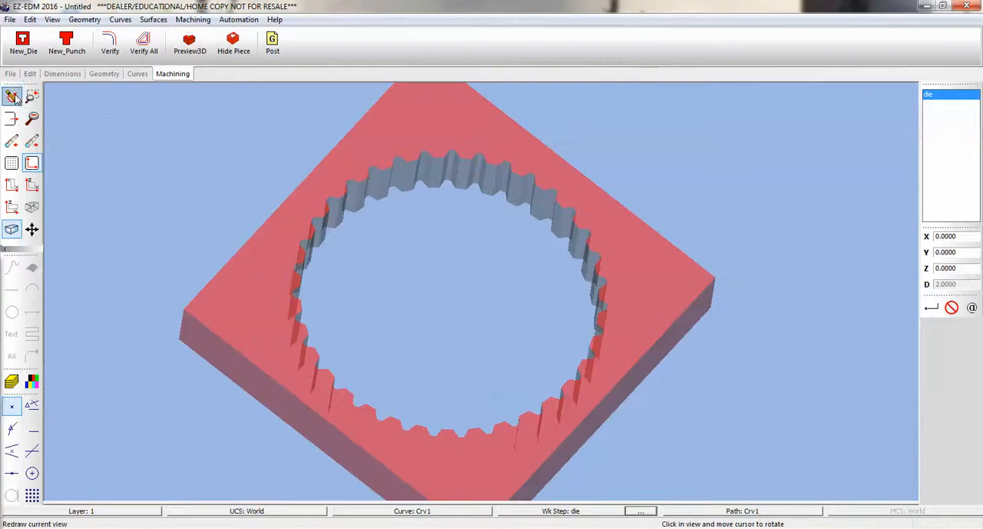
pyautogui.click(272, 43)
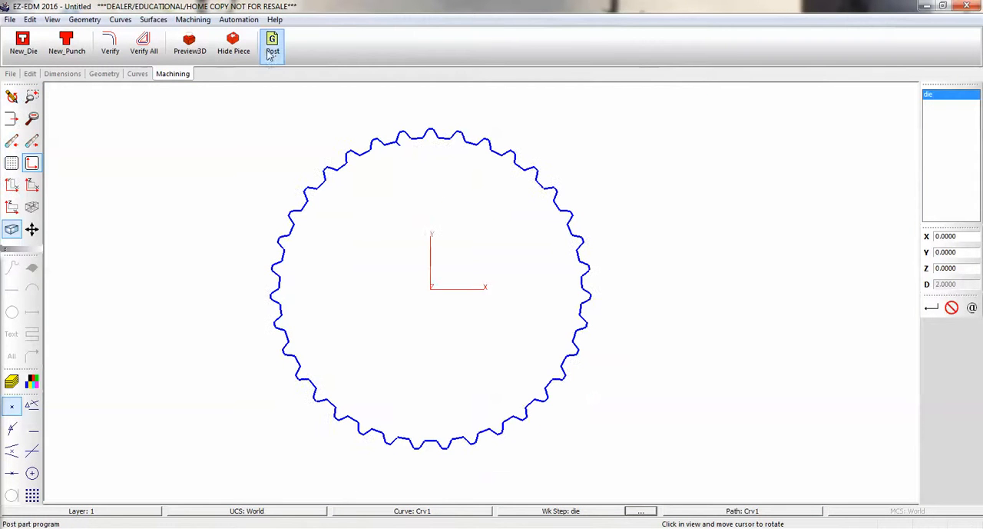
# Step: Post the die work step with the Listings > Screen option enabled
pyautogui.click(274, 43)
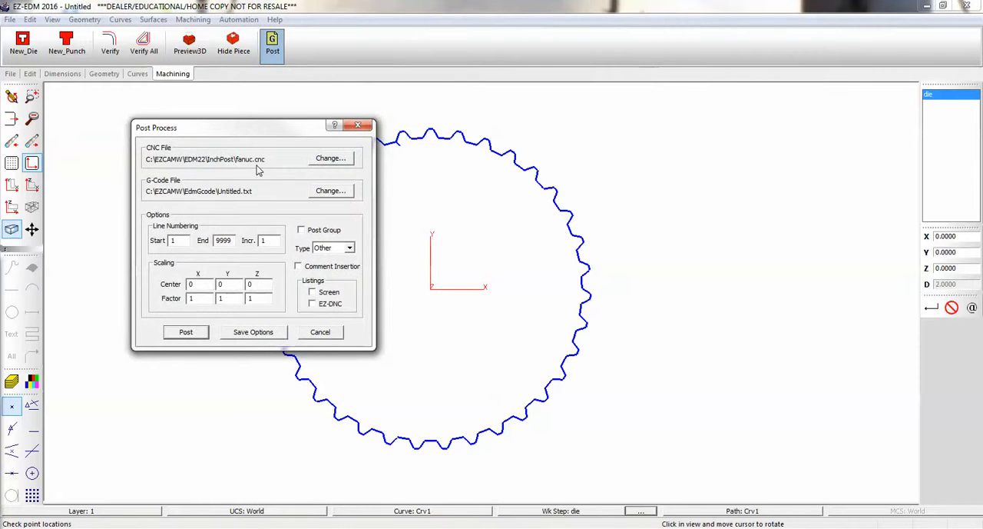
pyautogui.moveTo(198, 169)
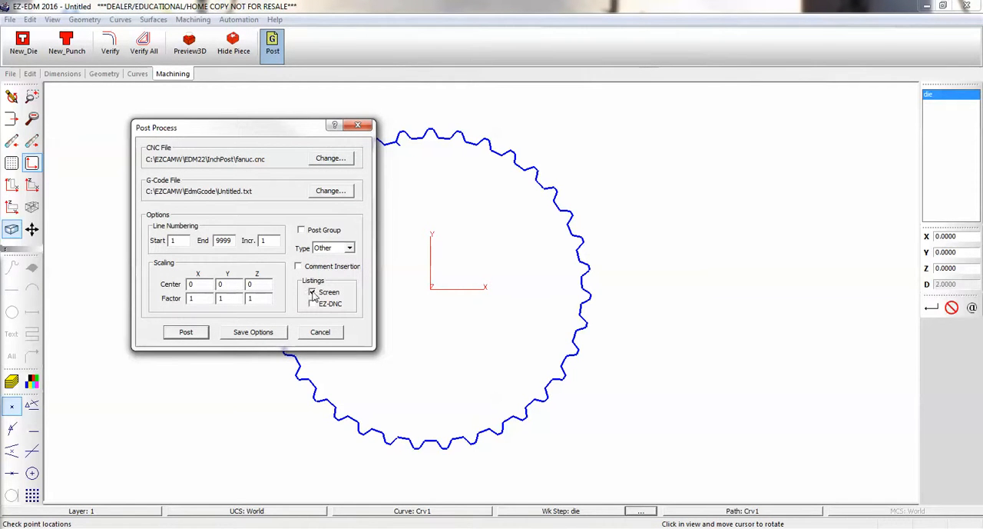
pyautogui.click(185, 332)
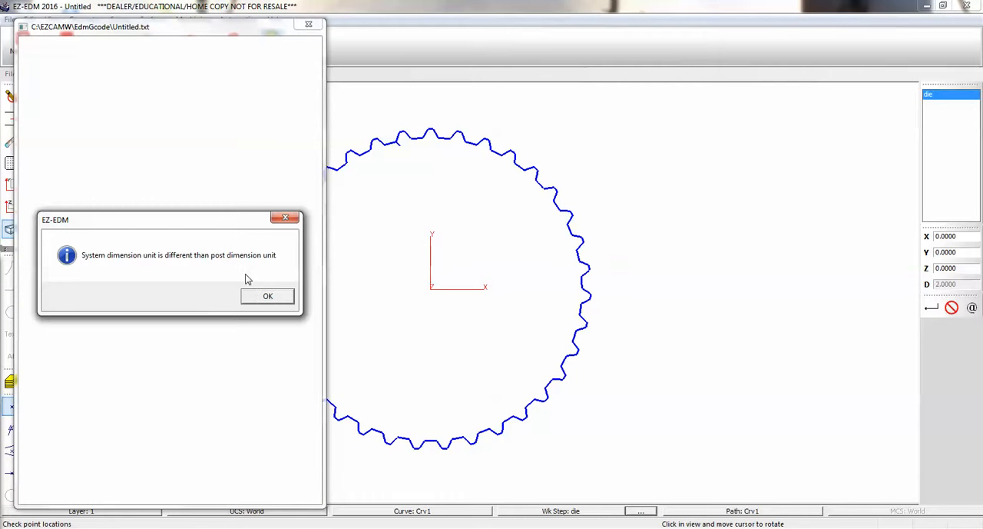
# Step: Accept the unit warning and program number, review the G-code listing, and close it
pyautogui.click(268, 295)
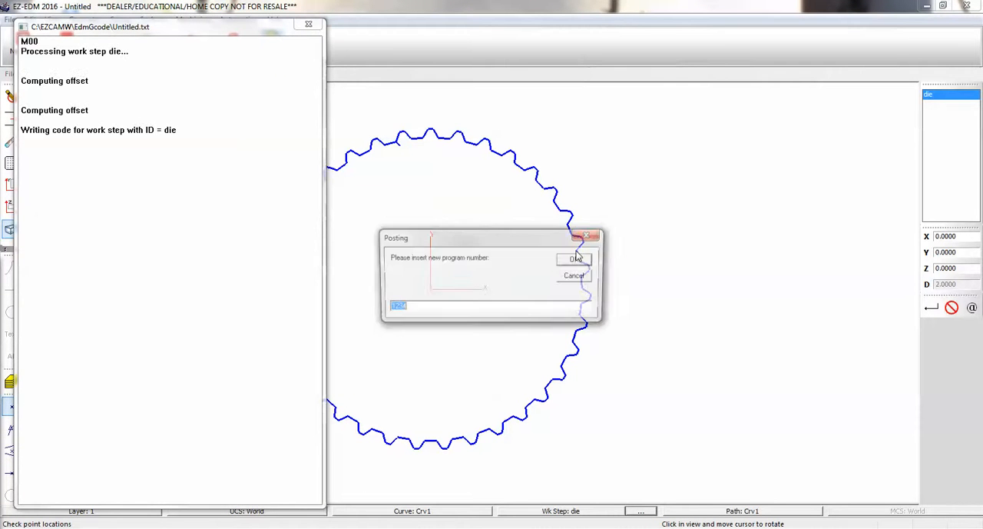
pyautogui.click(574, 258)
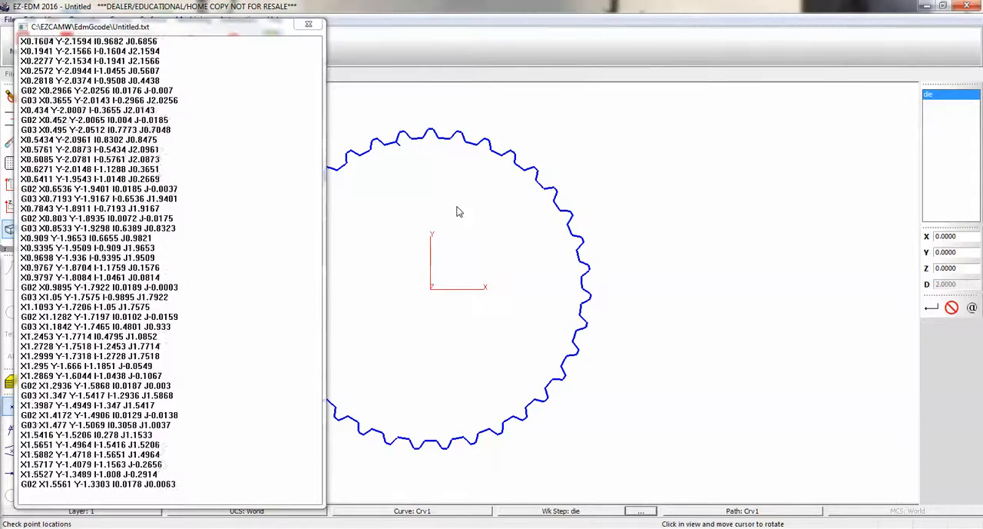
pyautogui.scroll(-3)
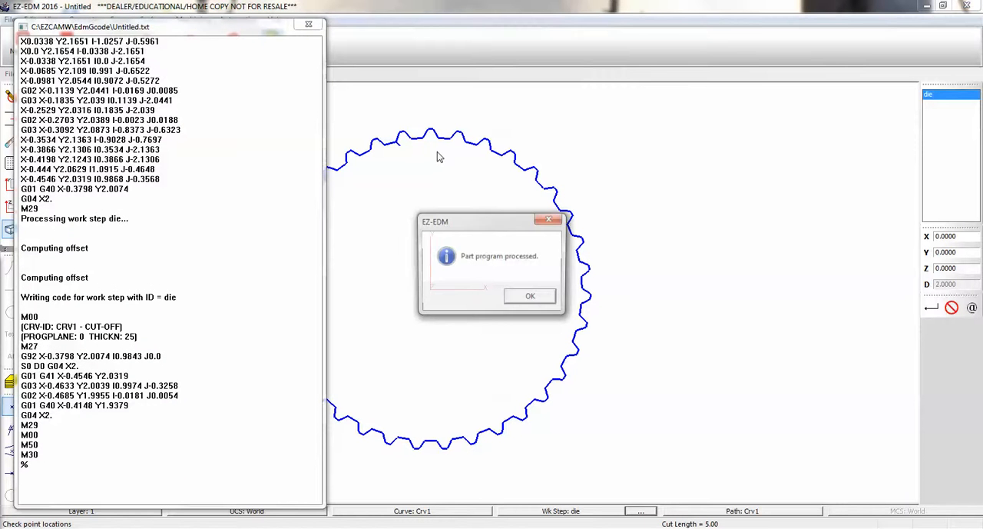
pyautogui.click(530, 295)
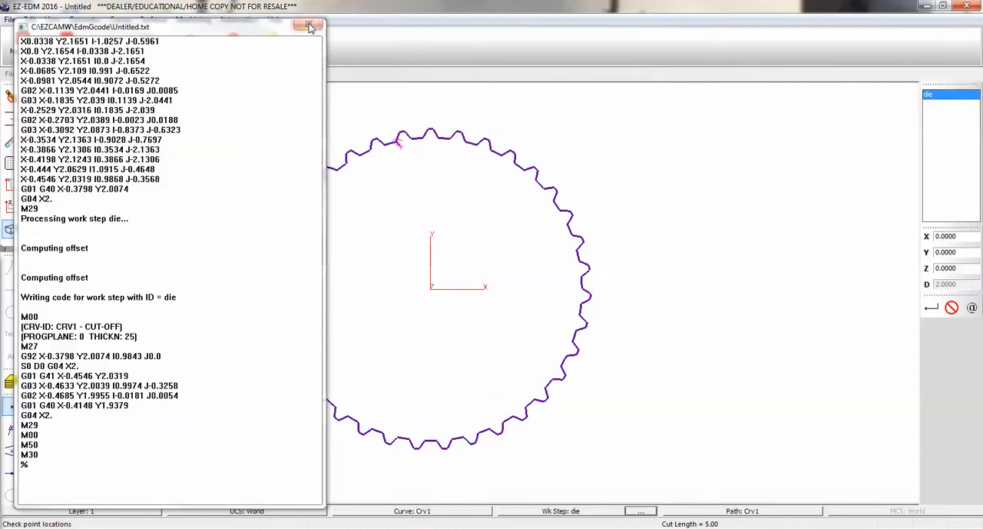
pyautogui.click(310, 27)
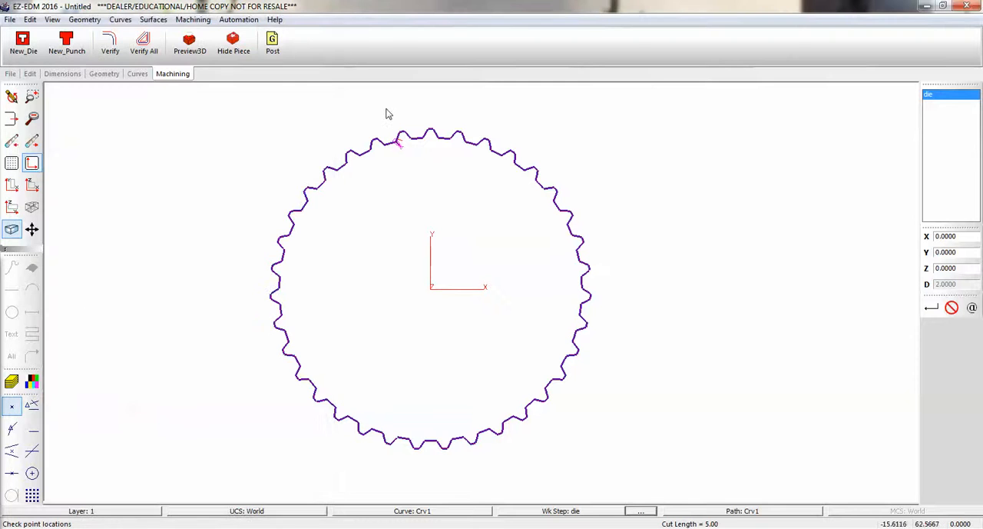